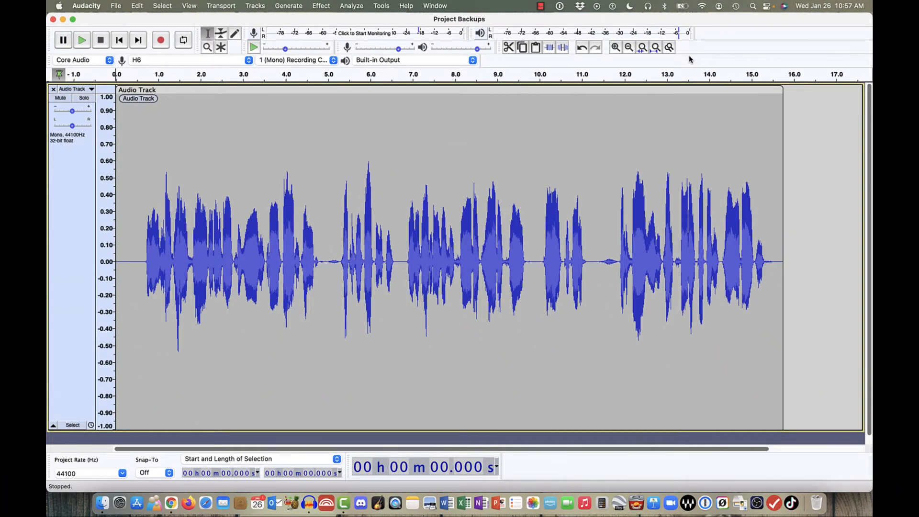
- Bring up the Backup Project save-copy window from the File menu
left_click(116, 6)
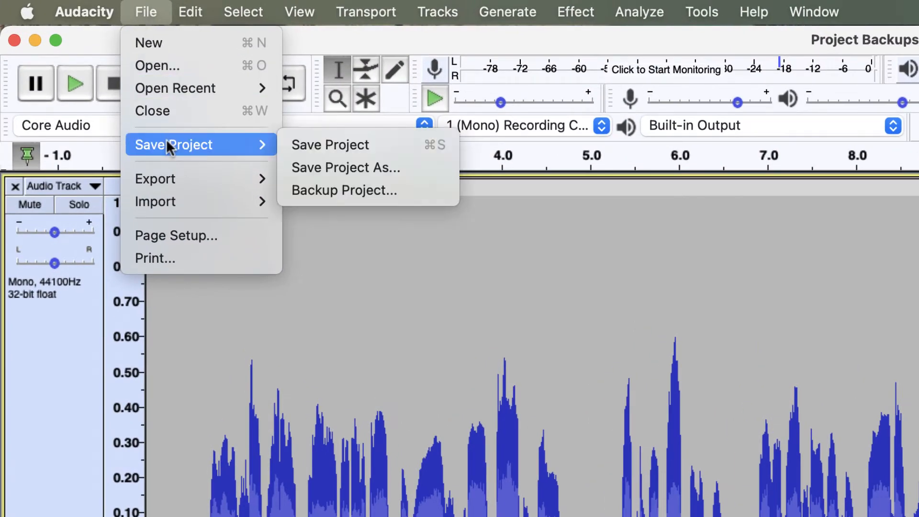
mouse_move(344, 190)
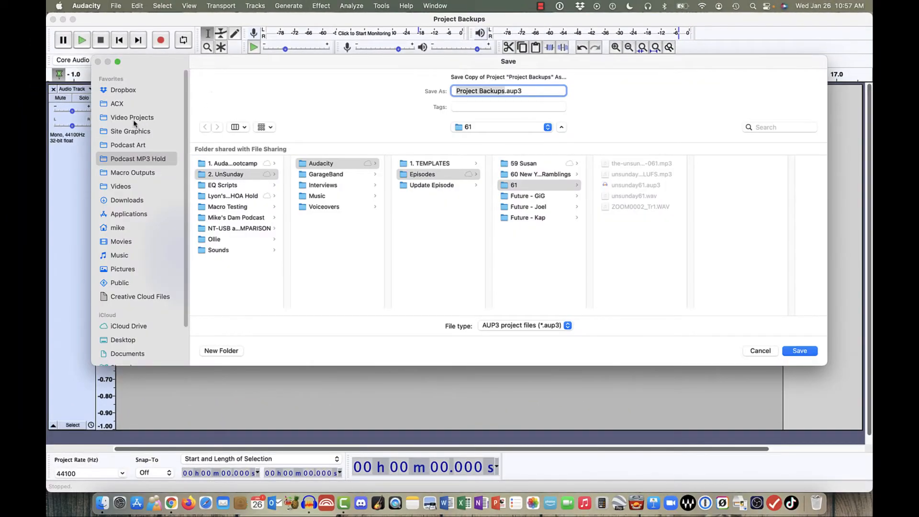
- Point the save location at Video Projects > YouTube > First Person Audio > Episodes > Pending
left_click(132, 117)
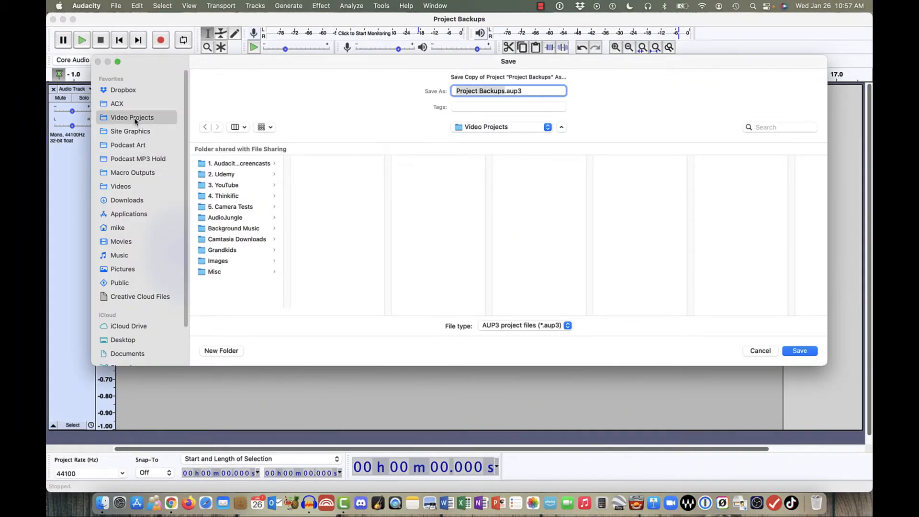
left_click(224, 185)
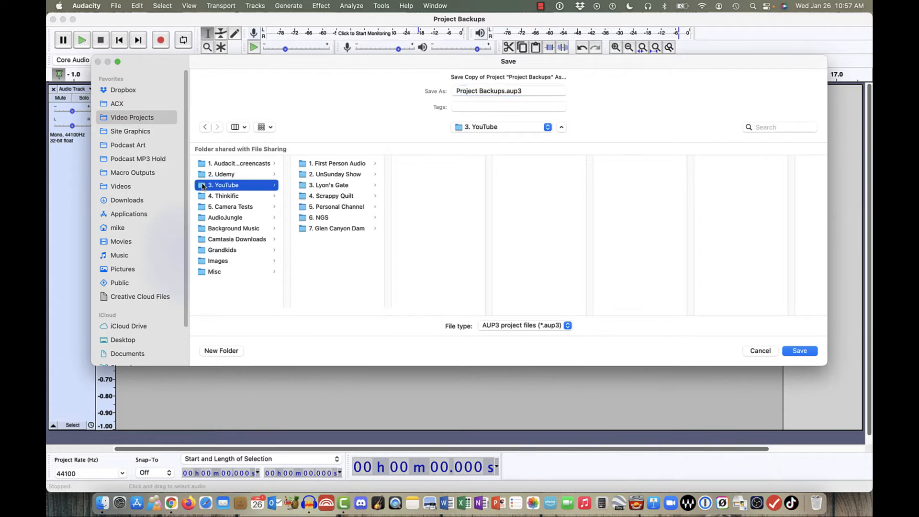
left_click(338, 162)
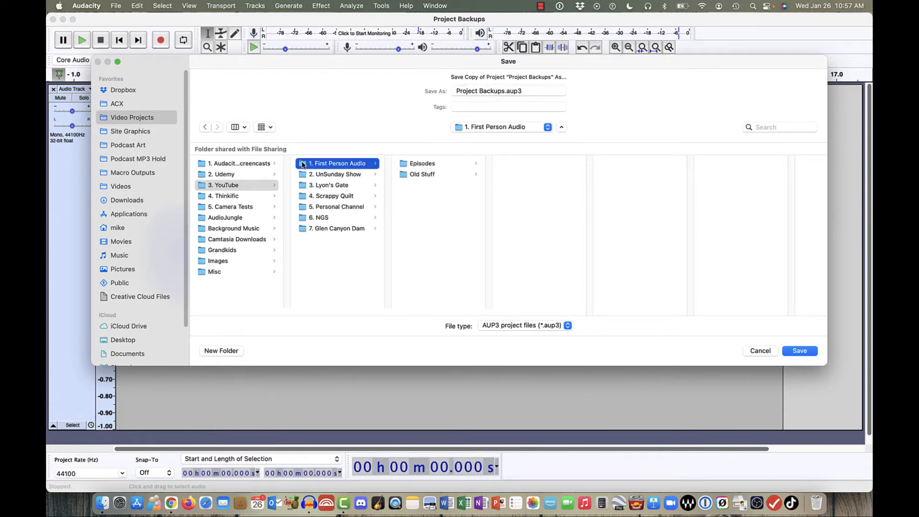
left_click(422, 162)
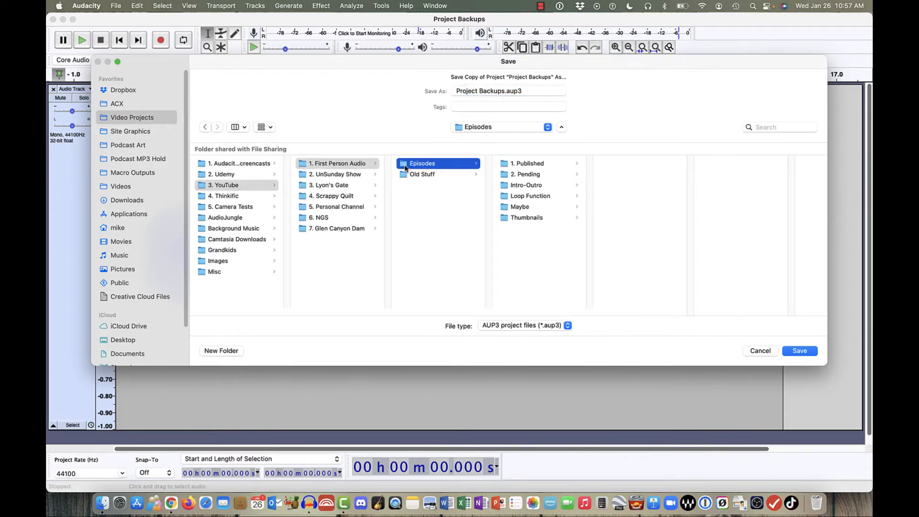
left_click(525, 174)
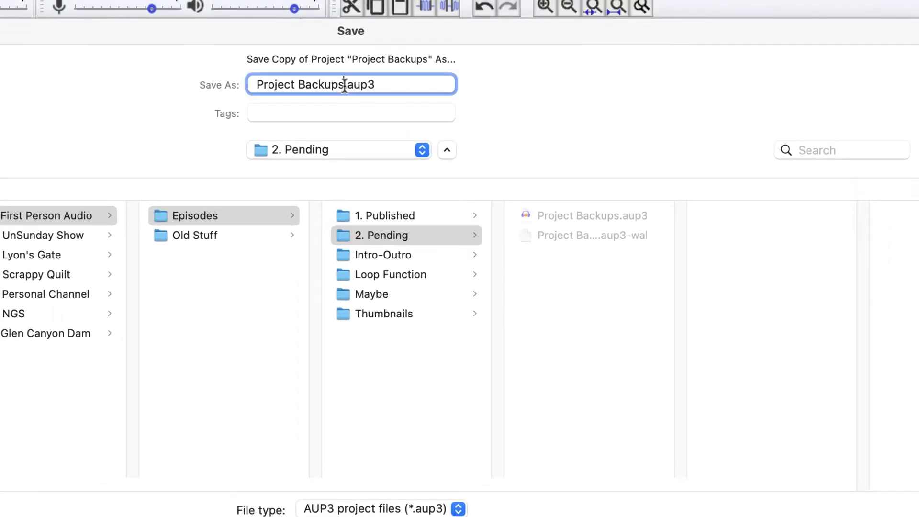
- Extend the backup file name with 'Backu' so it differs from Project Backups
type("Backu")
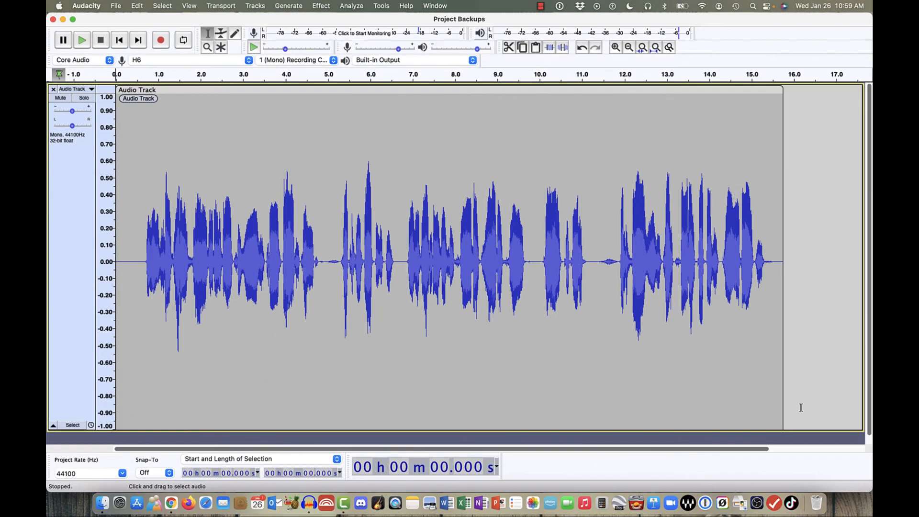
mouse_move(385, 433)
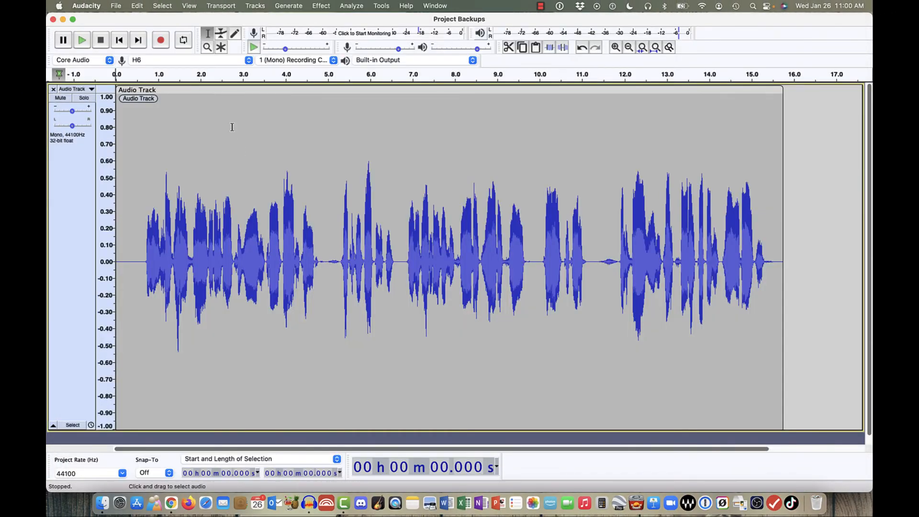
- Bring up the Audacity application menu to reach Quit Audacity
left_click(86, 6)
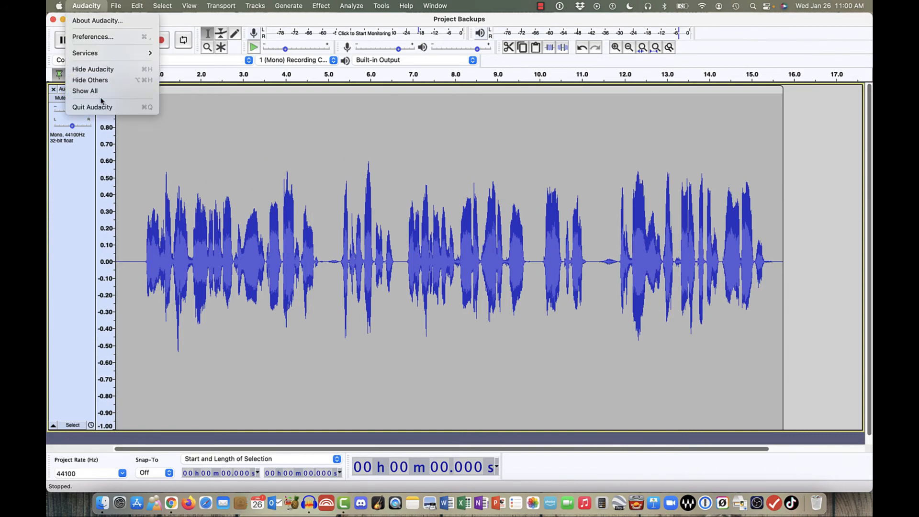